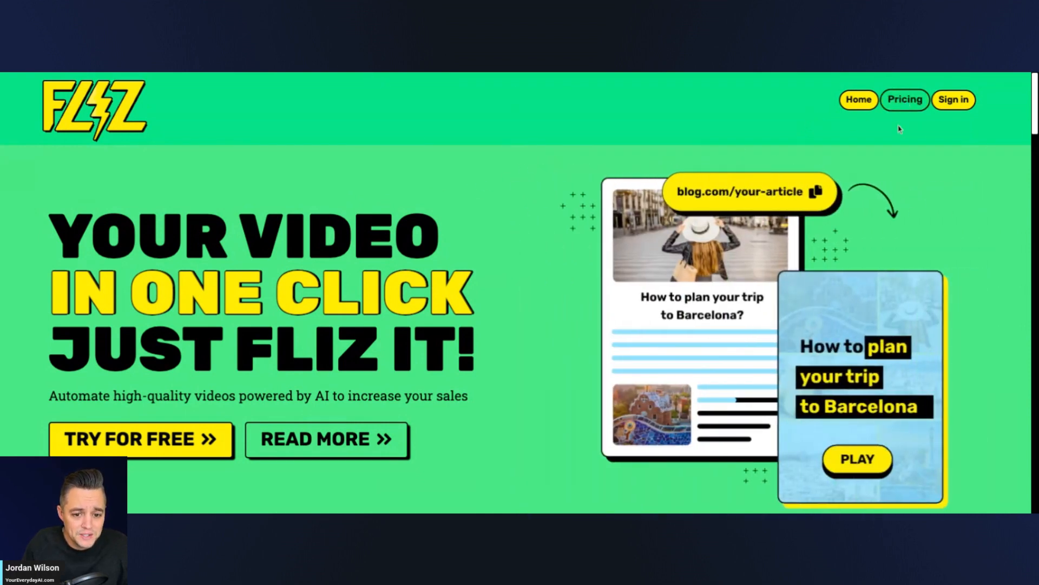
Review Fliz's annually billed pricing plans on the Pricing page.
left_click(905, 99)
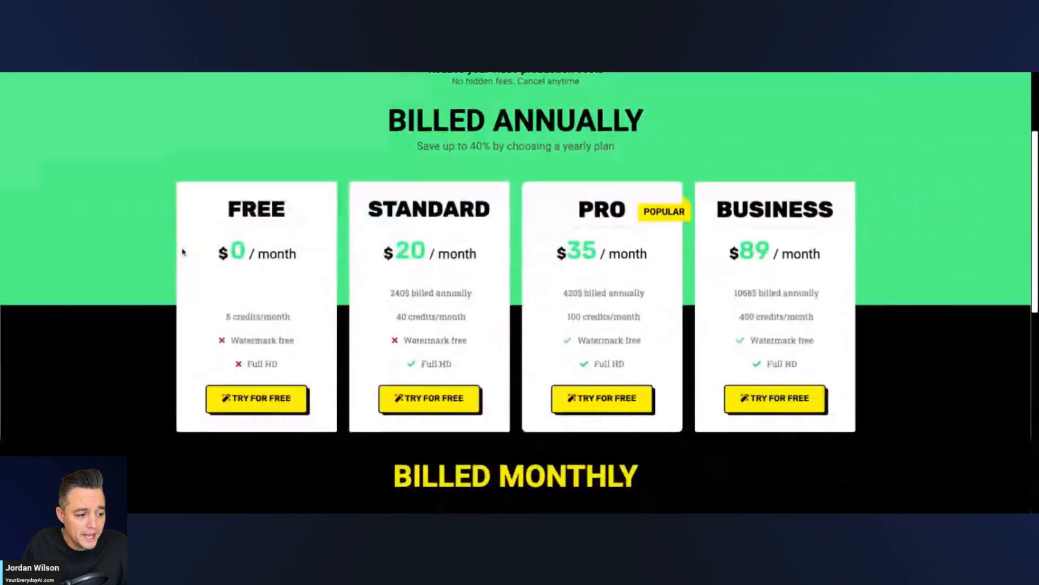
scroll("down", 3)
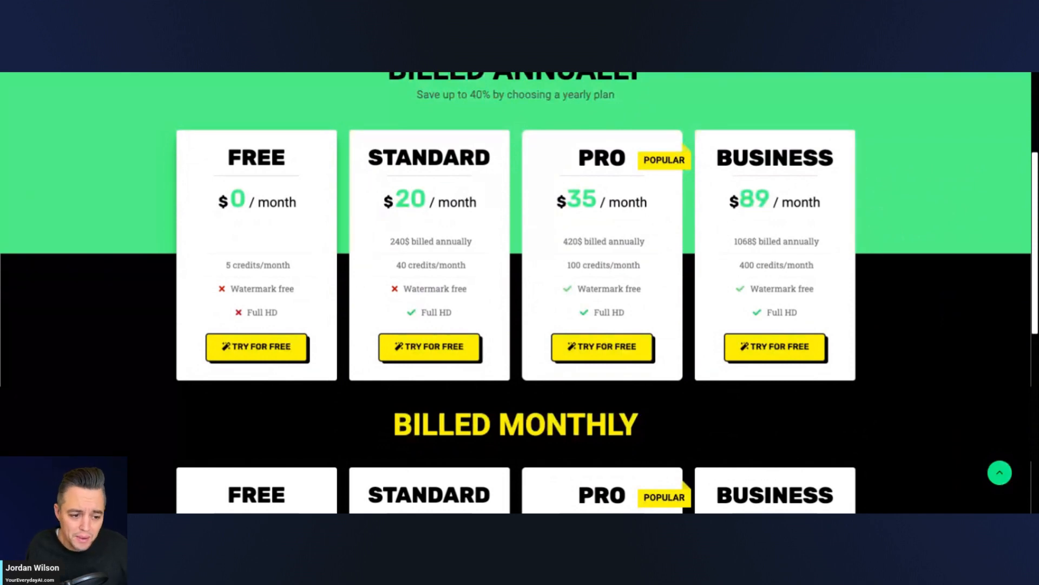
scroll("up", 3)
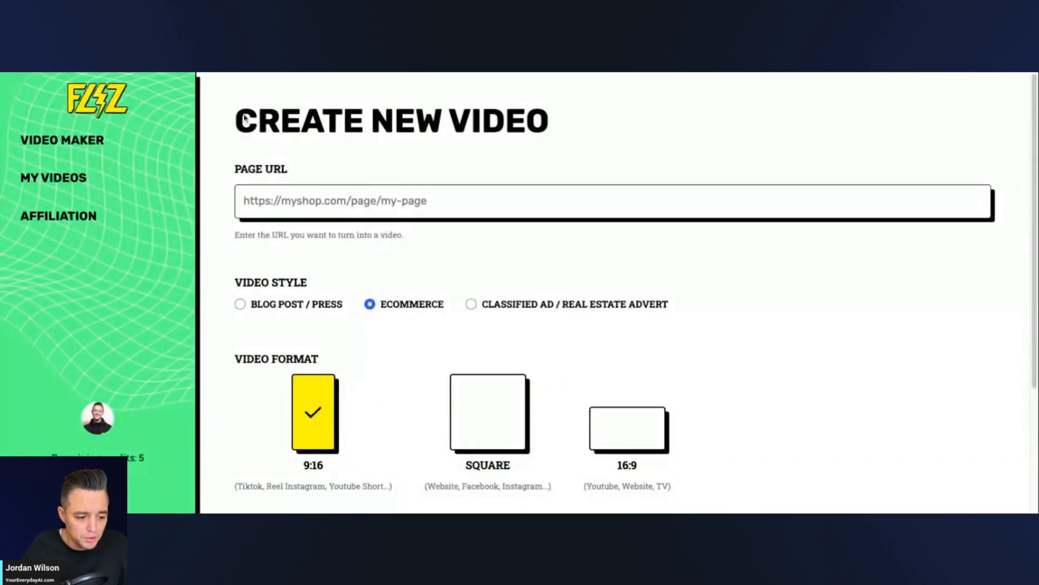
mouse_move(430, 435)
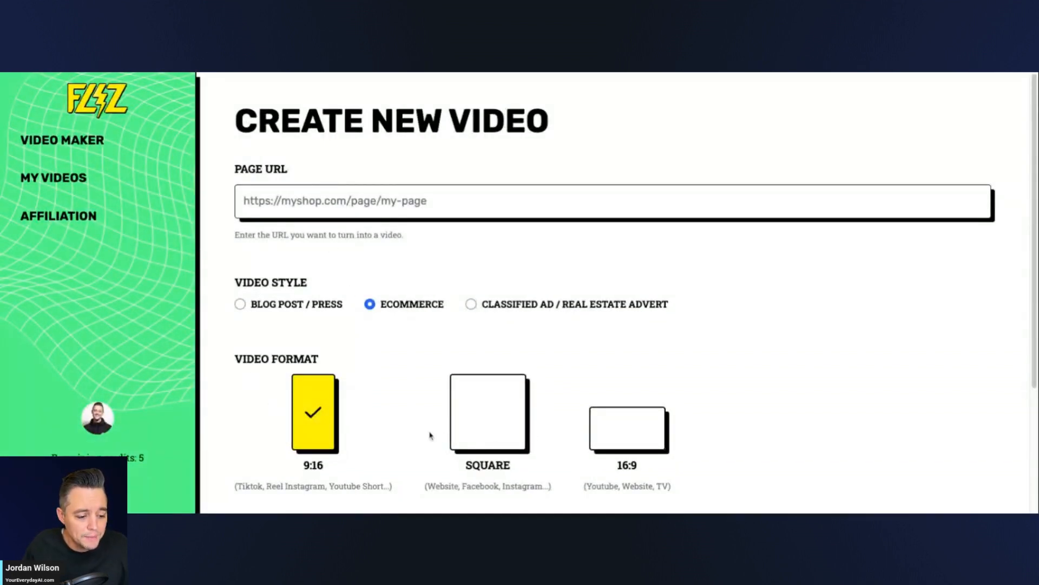
Choose Blog Post / Press as the video style.
left_click(240, 305)
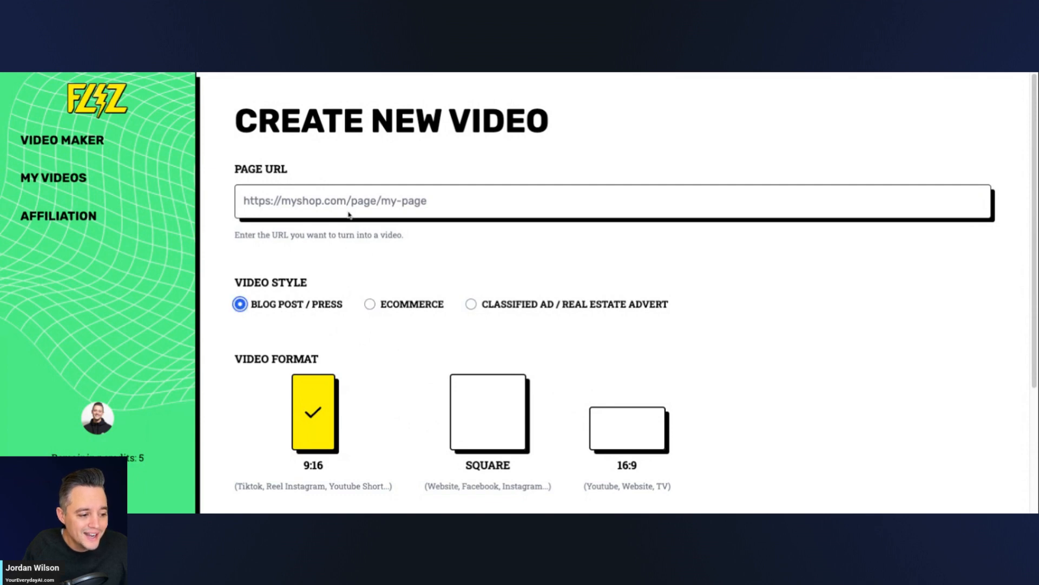
mouse_move(368, 79)
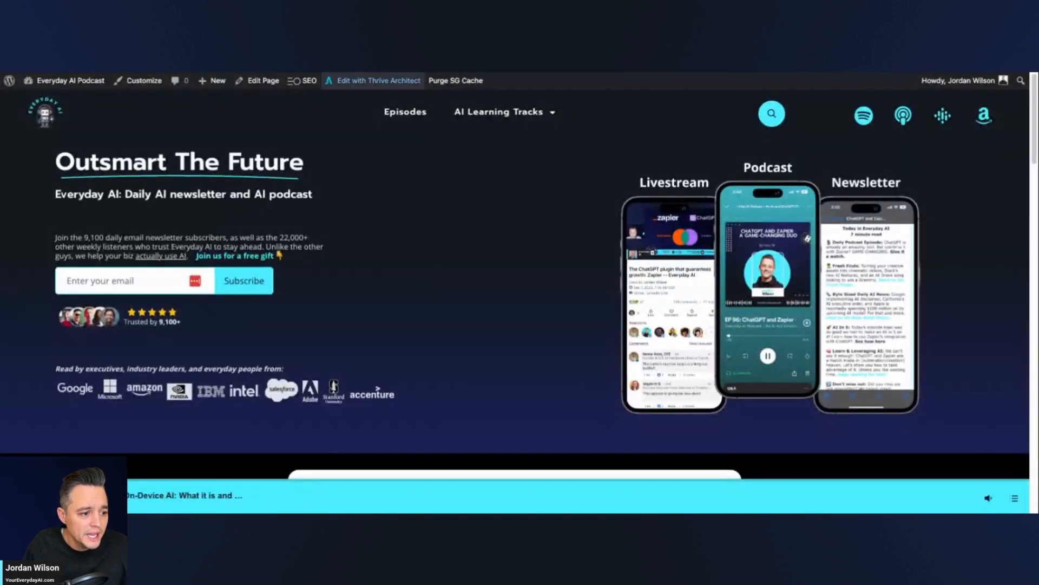
Open the Ep 171 GenAI in 2024 post from the Everyday AI episodes grid.
left_click(405, 112)
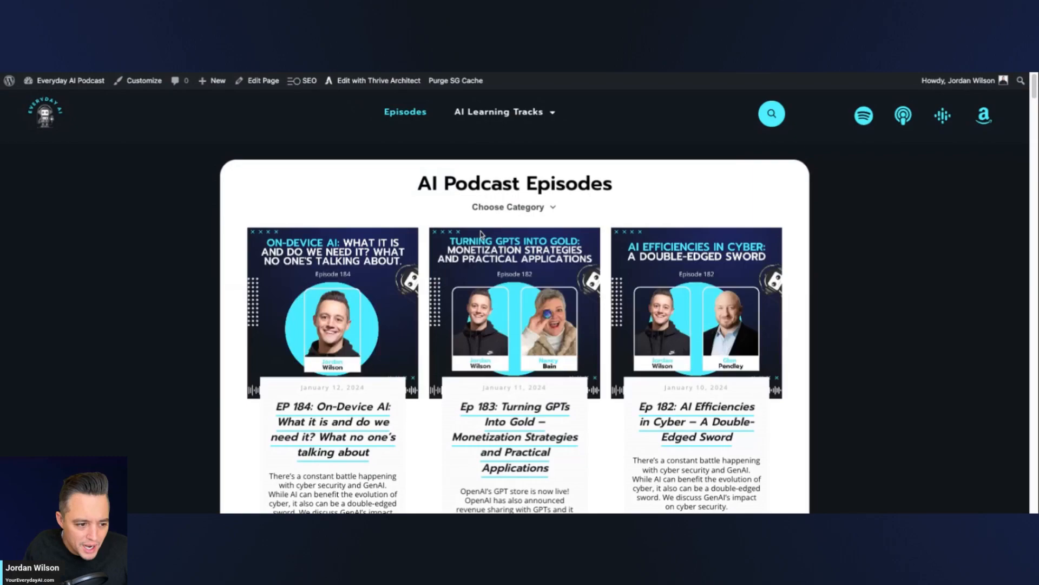
scroll("down", 3)
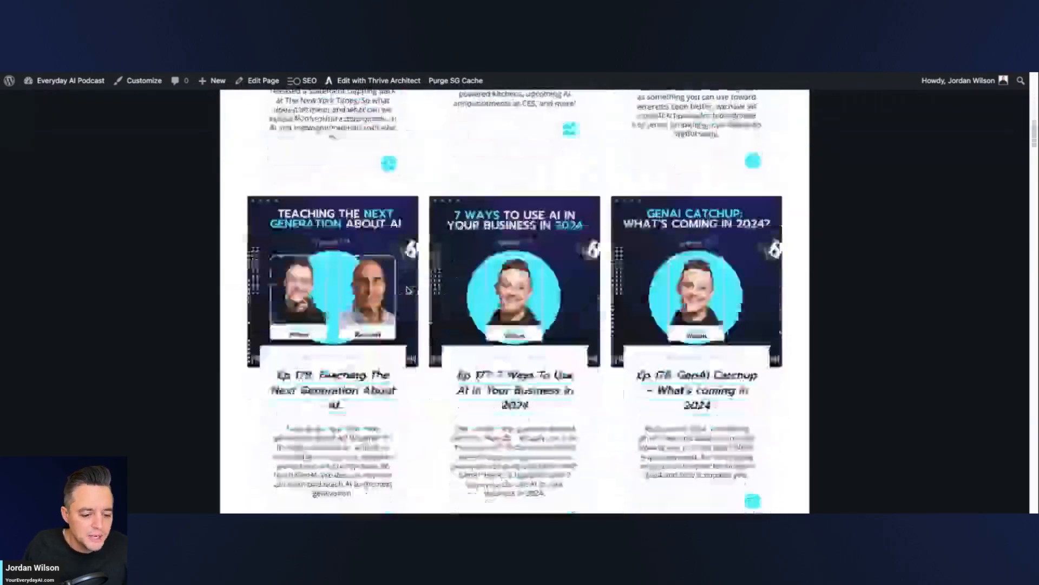
scroll("down", 3)
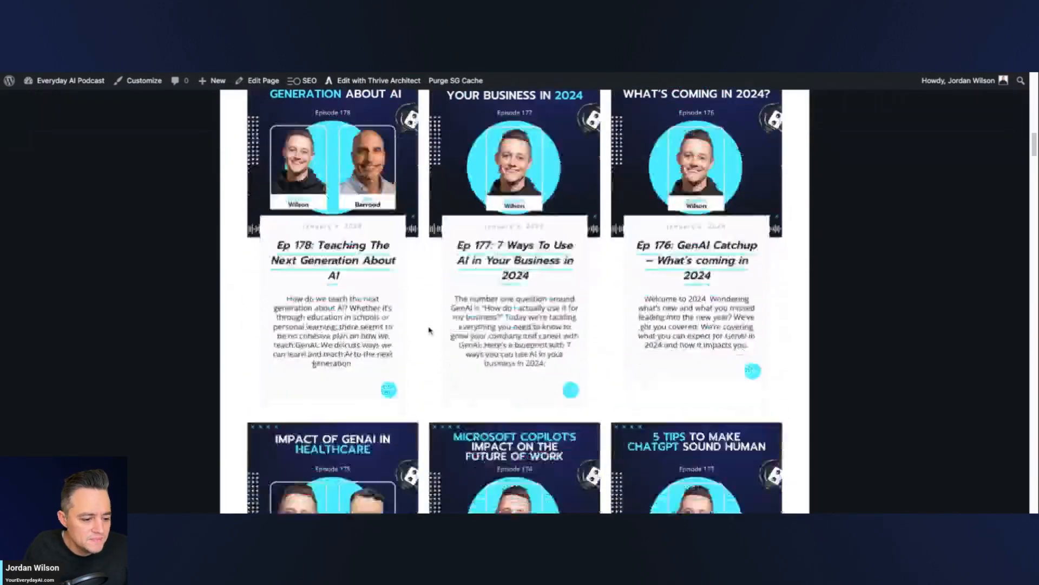
scroll("down", 3)
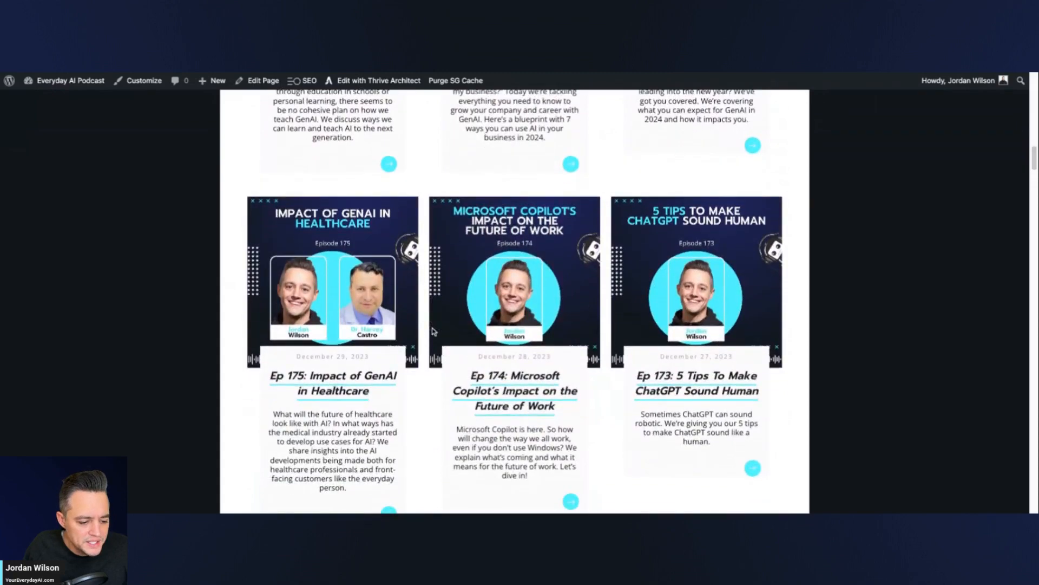
scroll("down", 3)
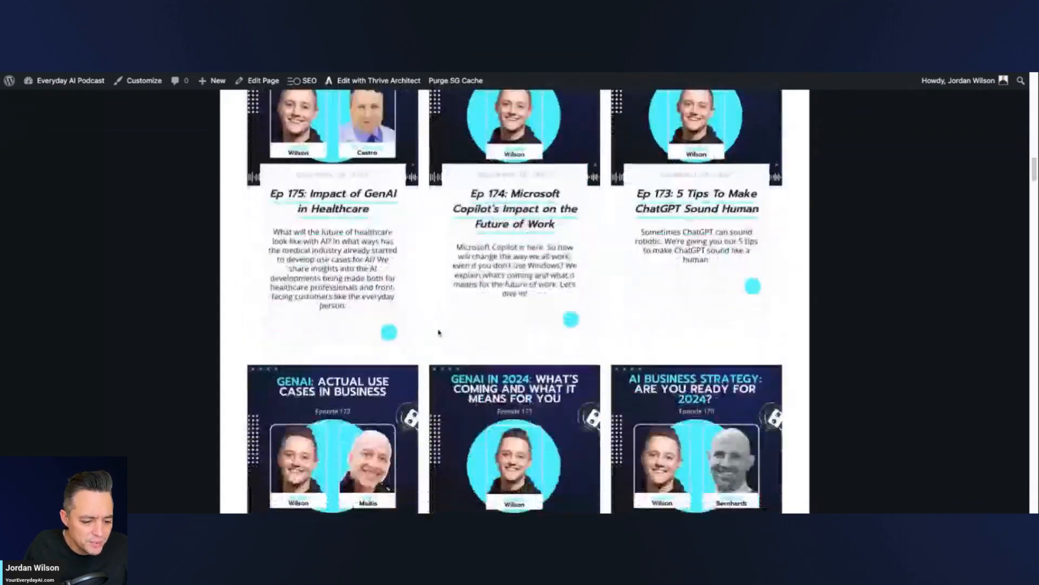
scroll("down", 3)
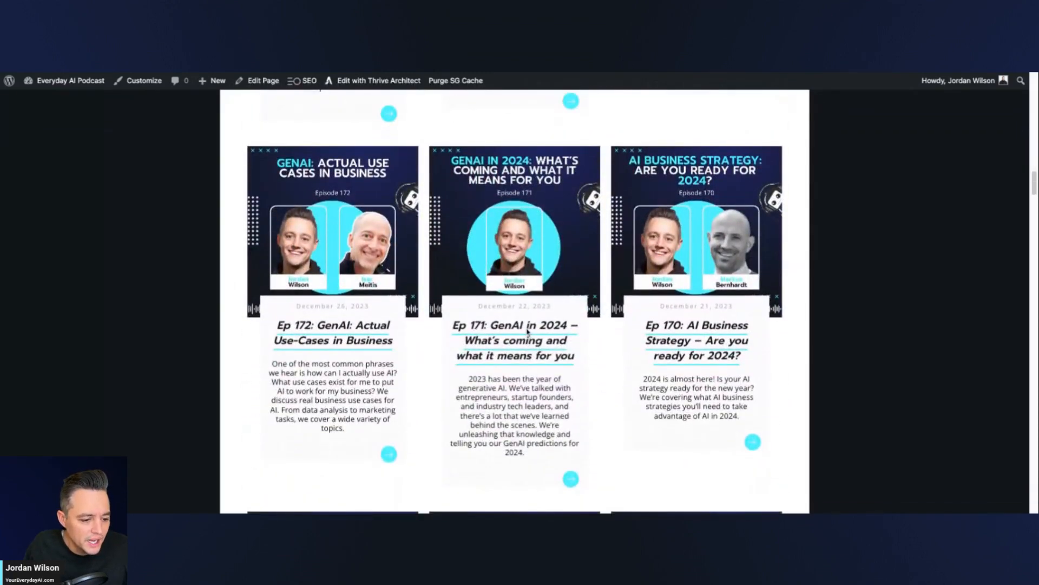
left_click(514, 326)
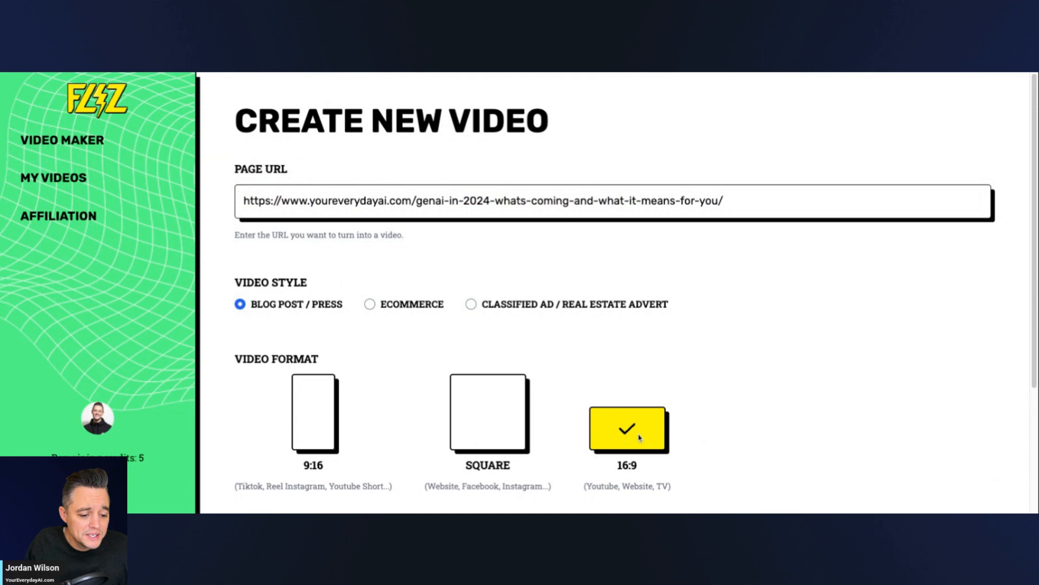
Start generating the 16:9 blog-post video with FLIZ IT.
scroll("down", 3)
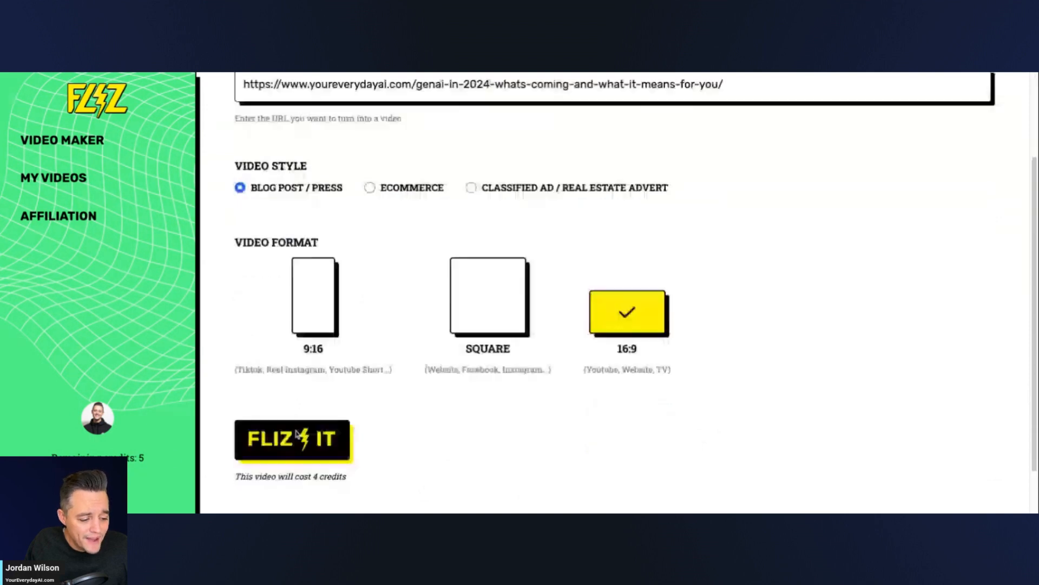
scroll("down", 3)
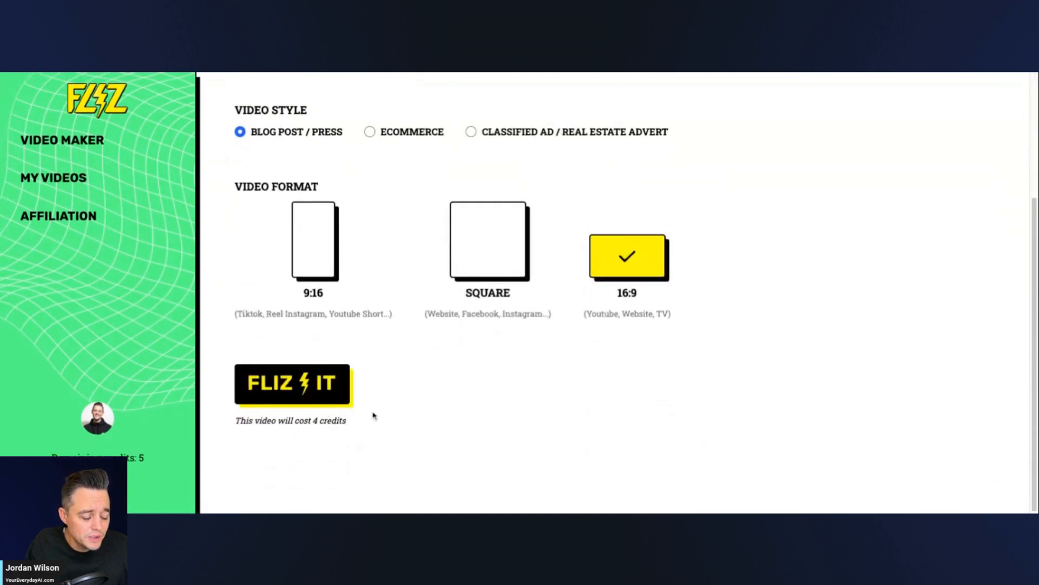
left_click(292, 384)
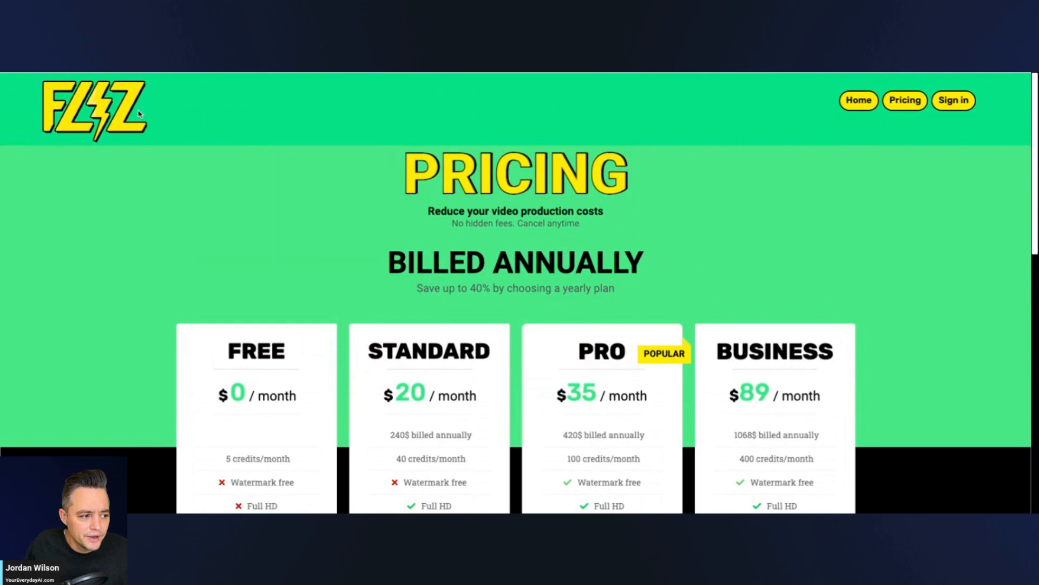
Go to the Fliz home page and view the three How It Works steps.
left_click(859, 100)
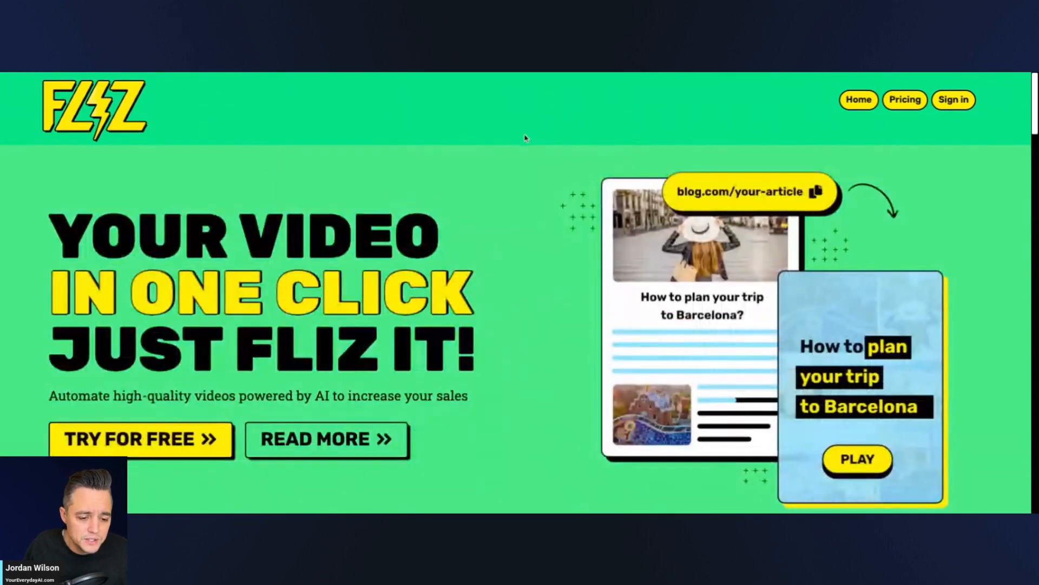
scroll("down", 3)
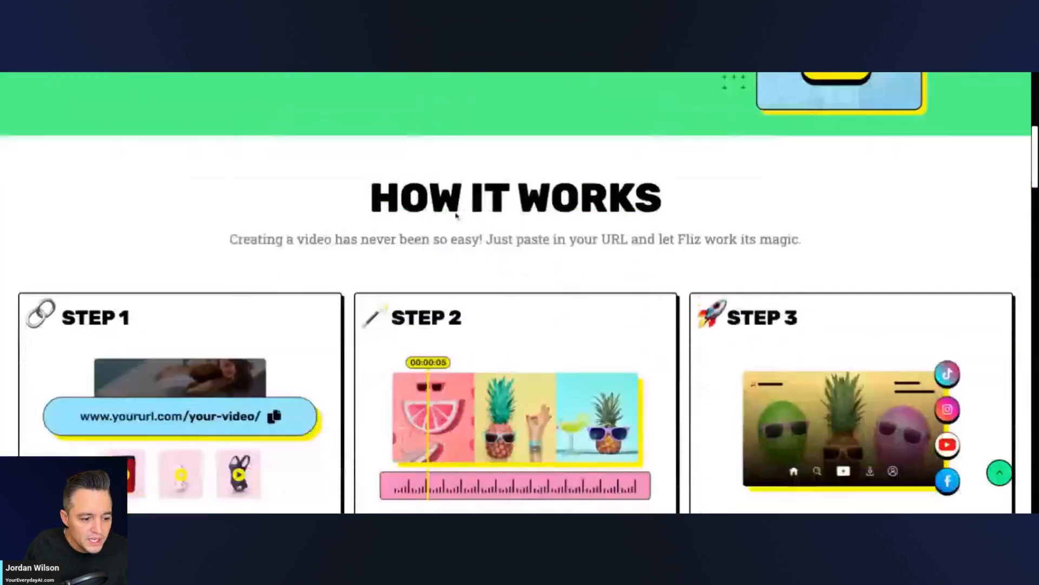
scroll("down", 3)
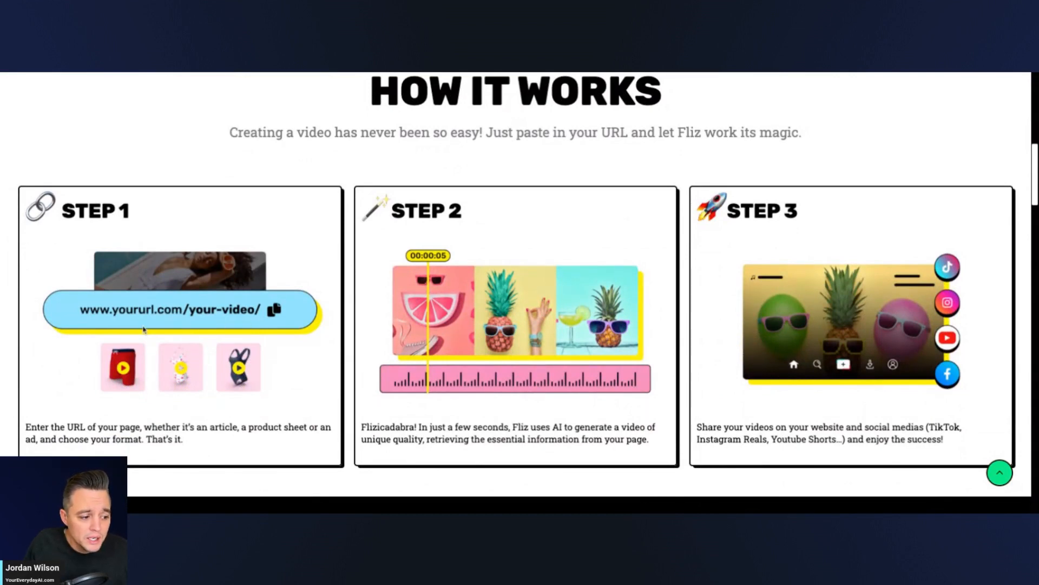
mouse_move(573, 427)
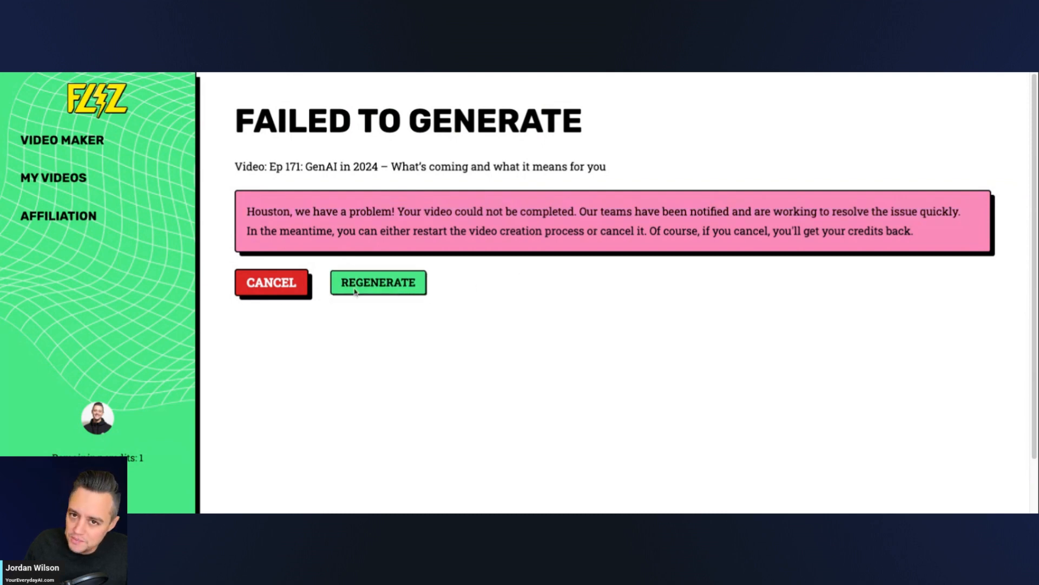
Regenerate the failed GenAI in 2024 episode video.
left_click(378, 283)
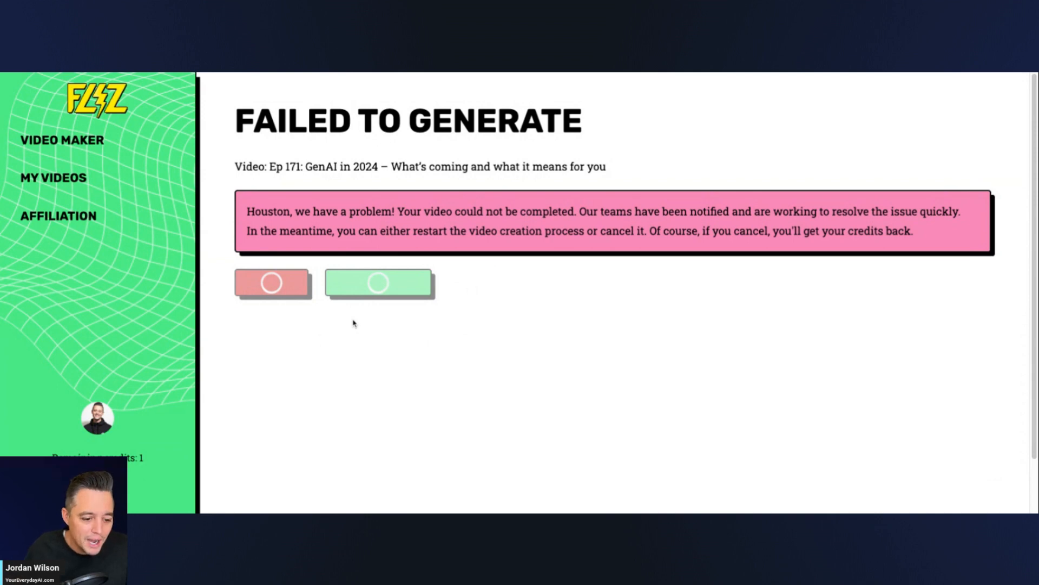
left_click(271, 283)
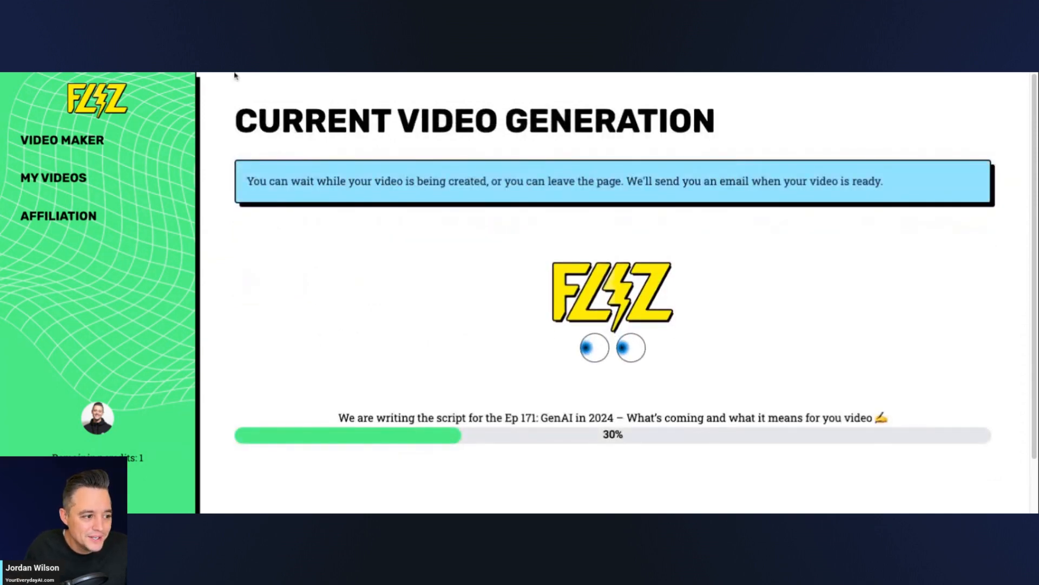
scroll("down", 3)
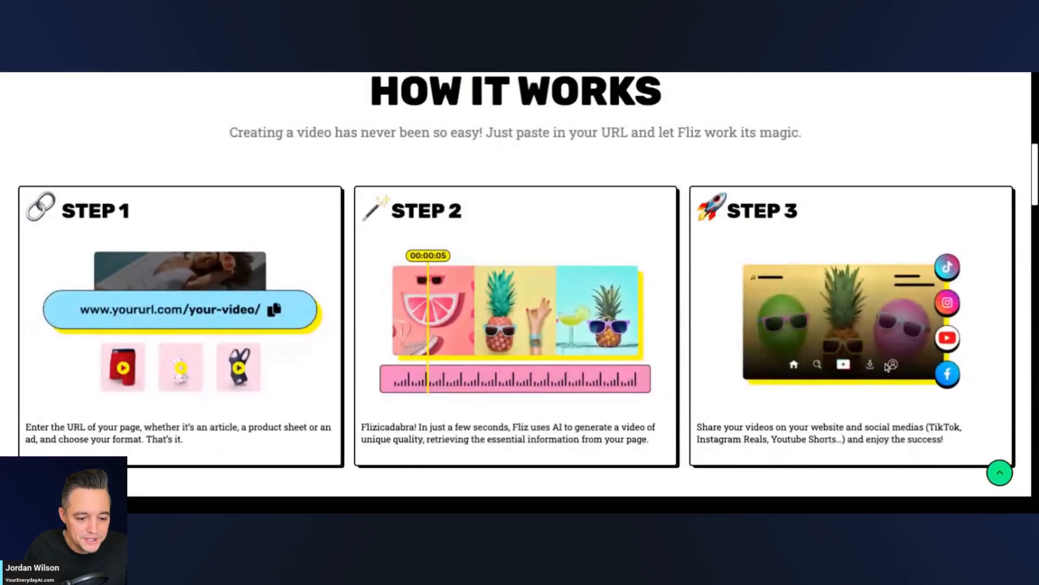
scroll("down", 3)
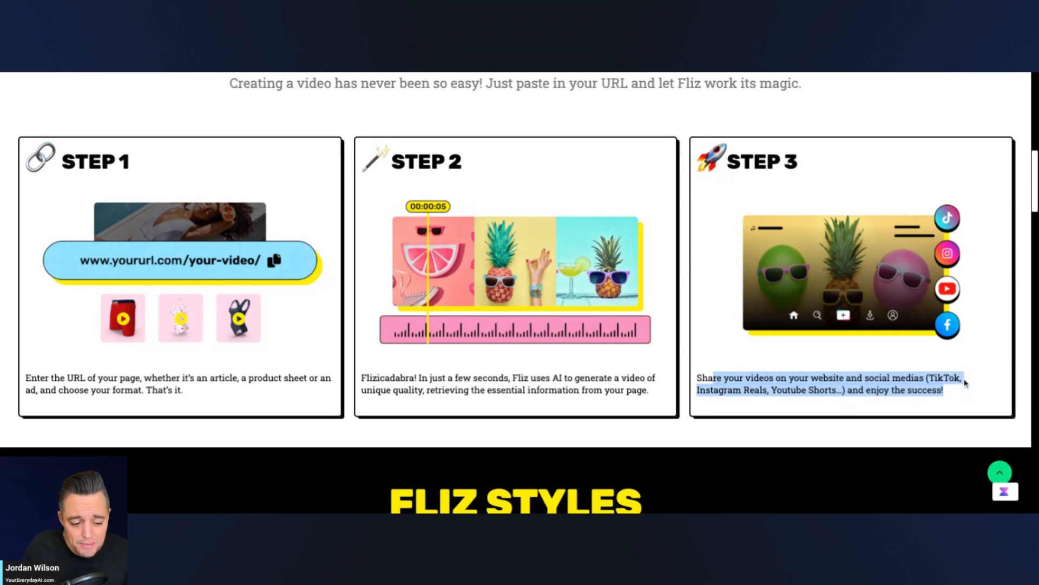
scroll("down", 3)
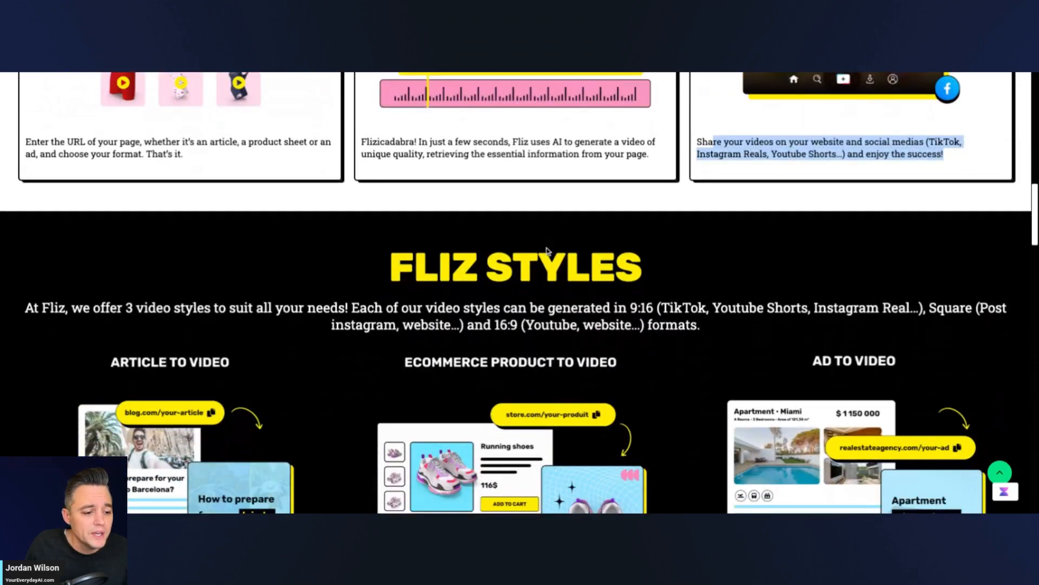
scroll("down", 3)
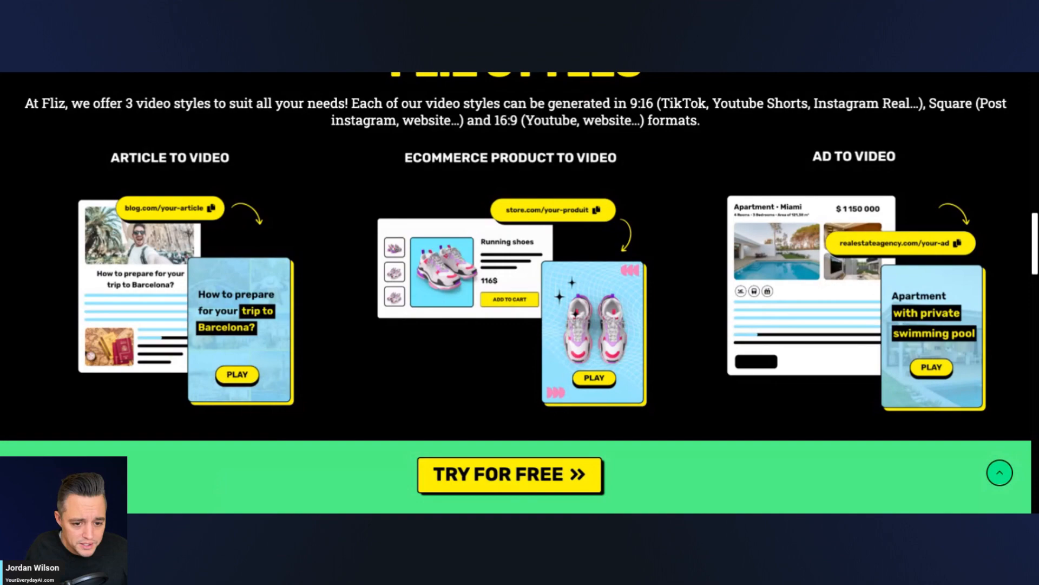
mouse_move(248, 467)
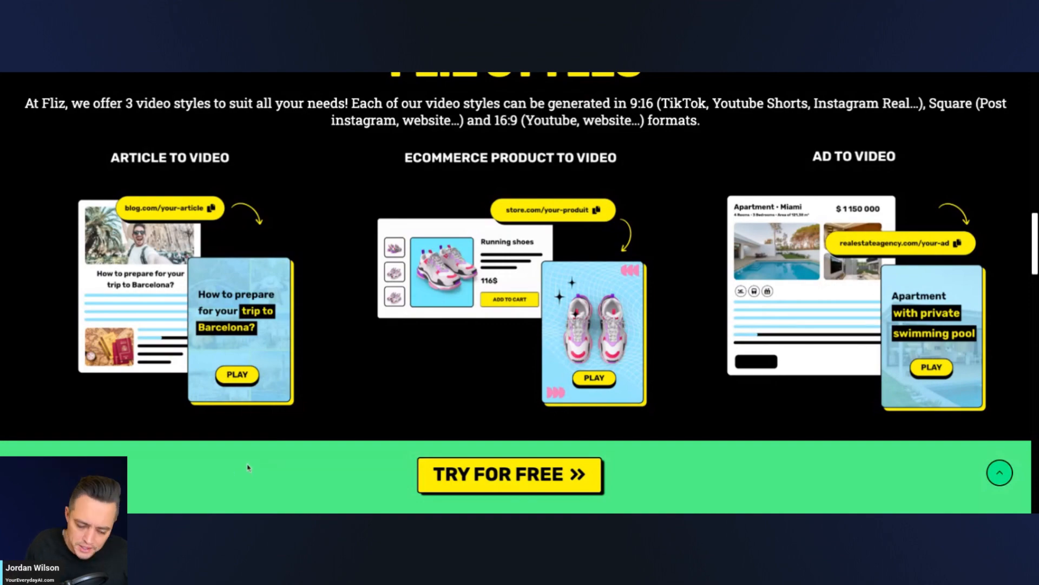
scroll("down", 3)
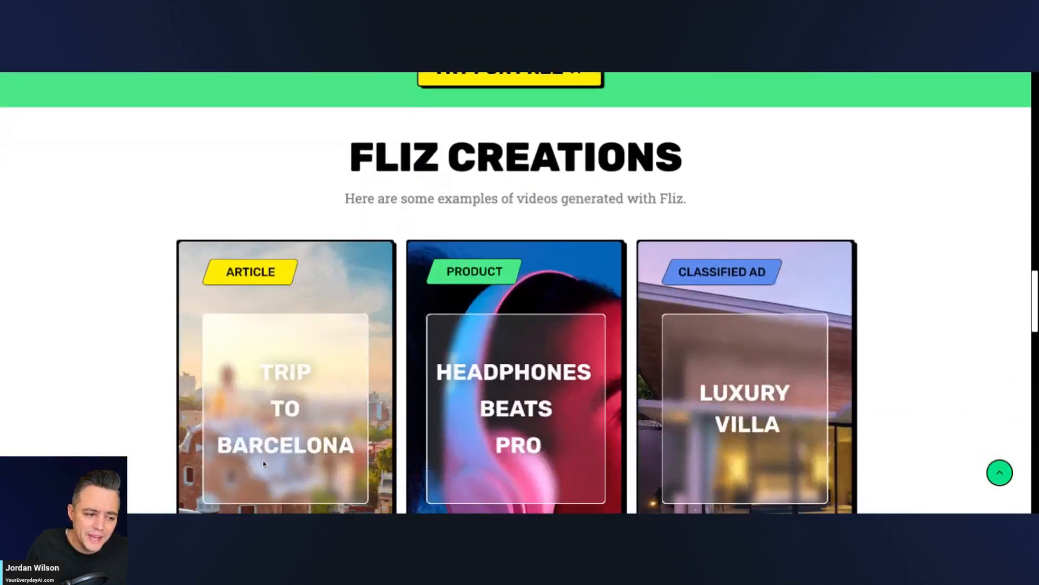
scroll("down", 3)
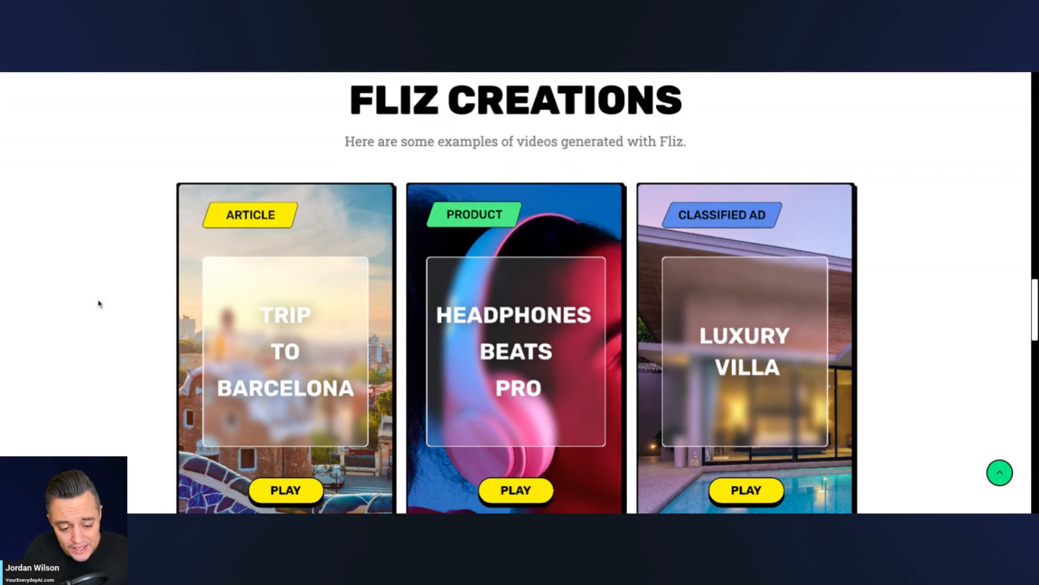
scroll("down", 3)
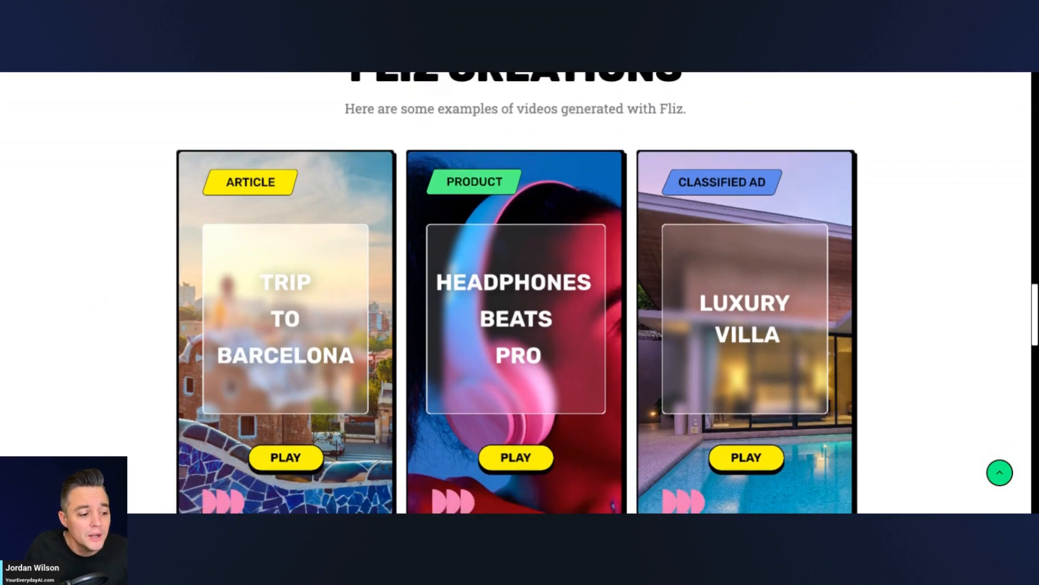
scroll("down", 3)
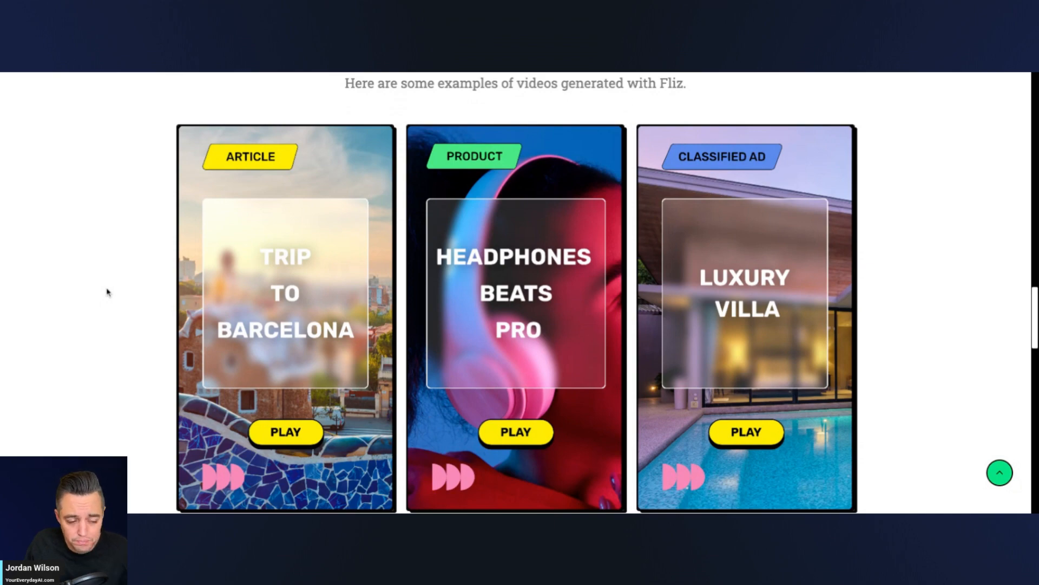
scroll("down", 3)
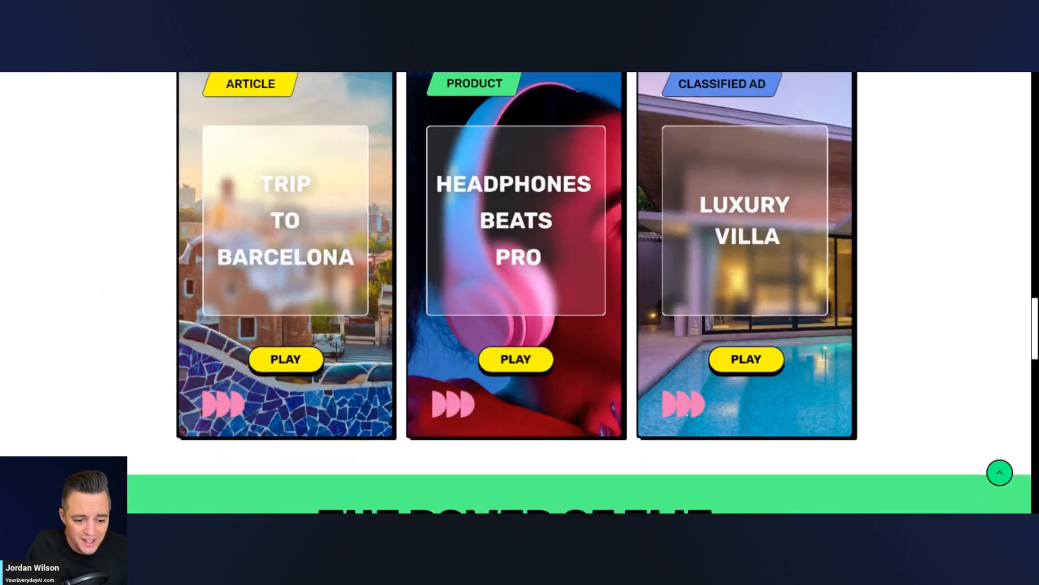
scroll("down", 3)
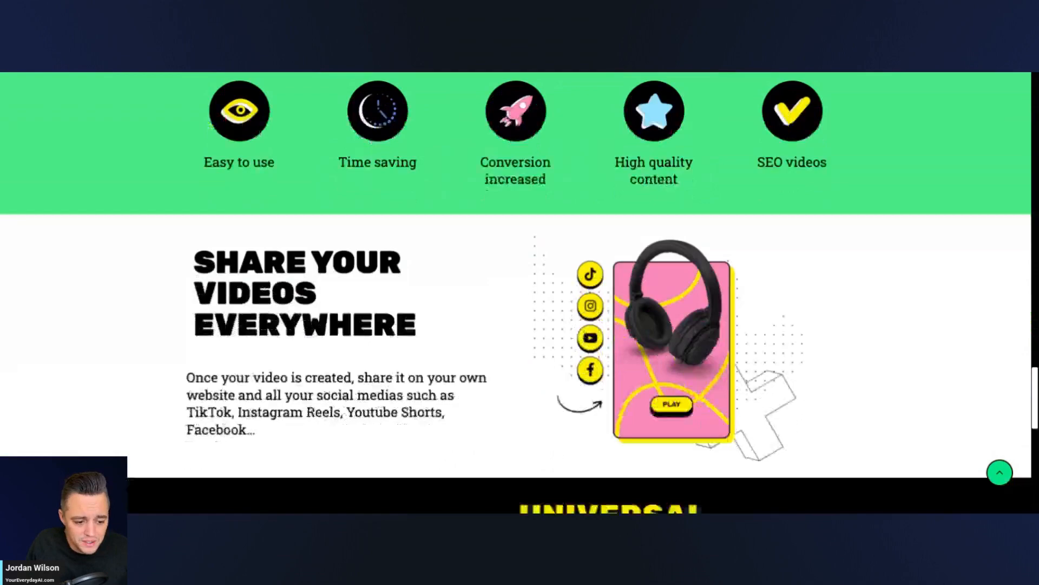
scroll("down", 3)
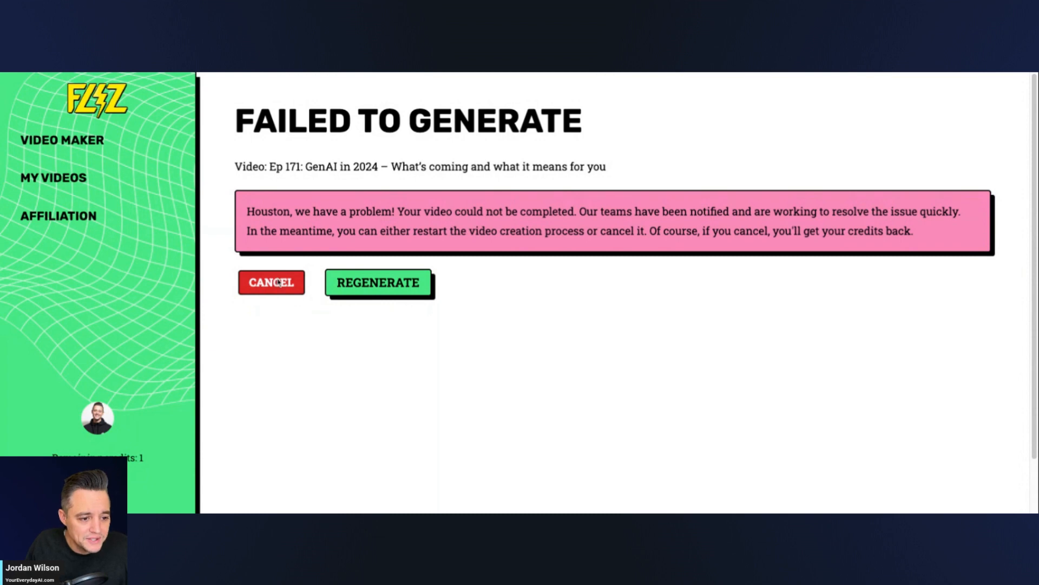
Cancel the failed GenAI in 2024 video to recover its credits.
left_click(271, 282)
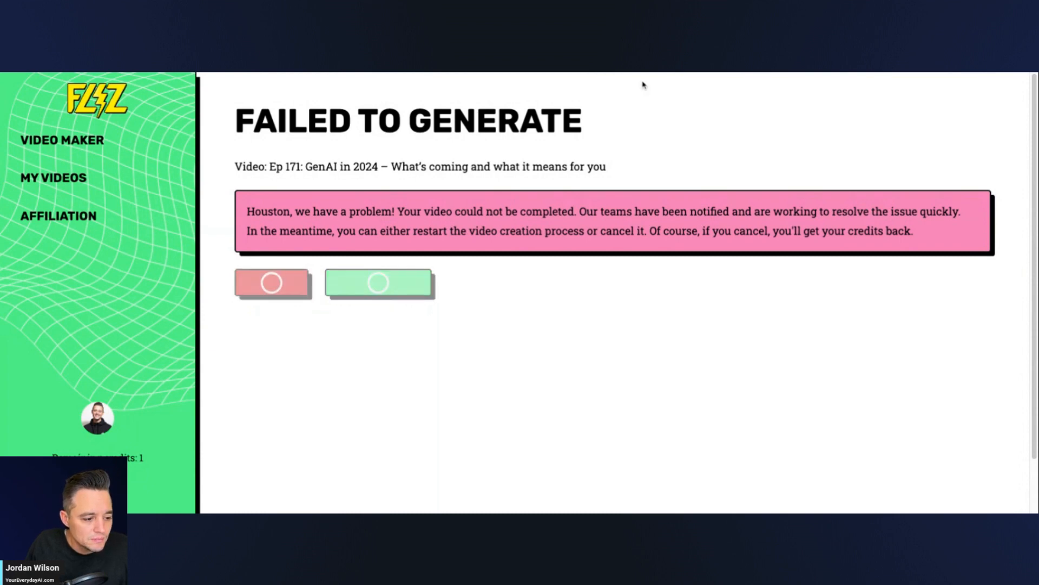
left_click(377, 284)
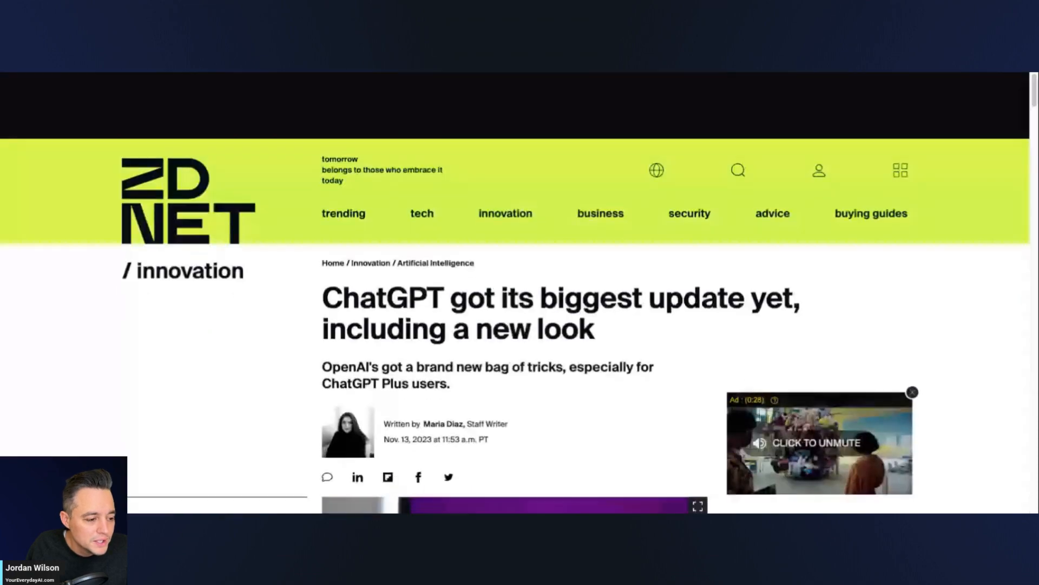
Scroll the ZDNet 'ChatGPT got its biggest update yet' article.
scroll("down", 3)
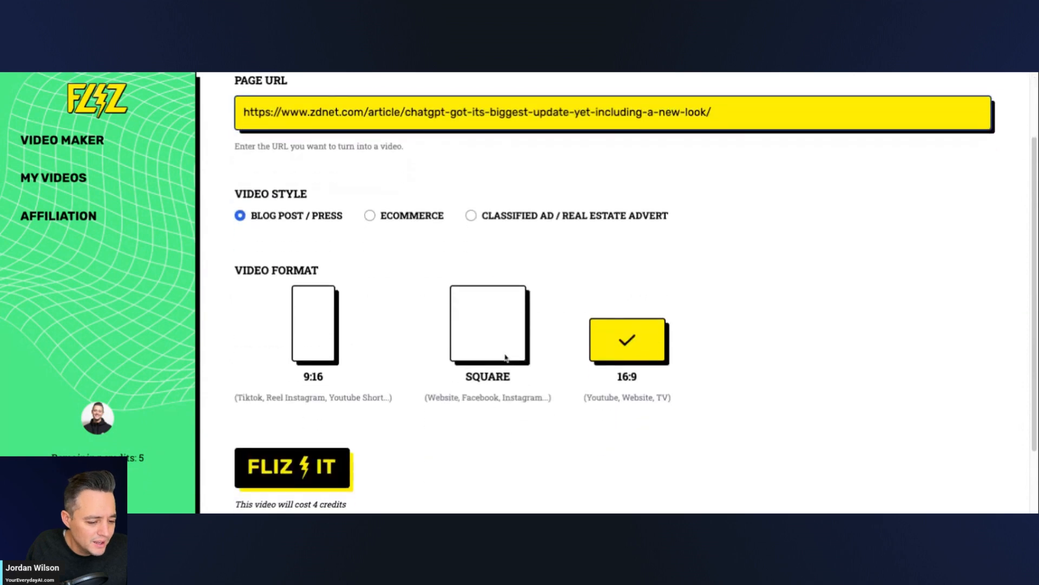
Switch to 9:16 format and generate the video from the ZDNet article.
left_click(313, 325)
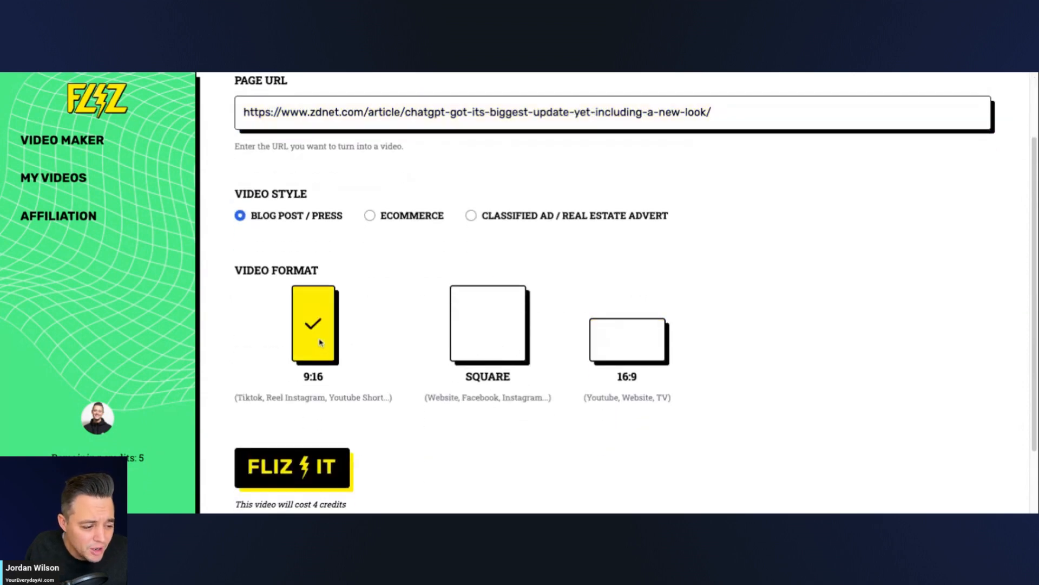
mouse_move(515, 430)
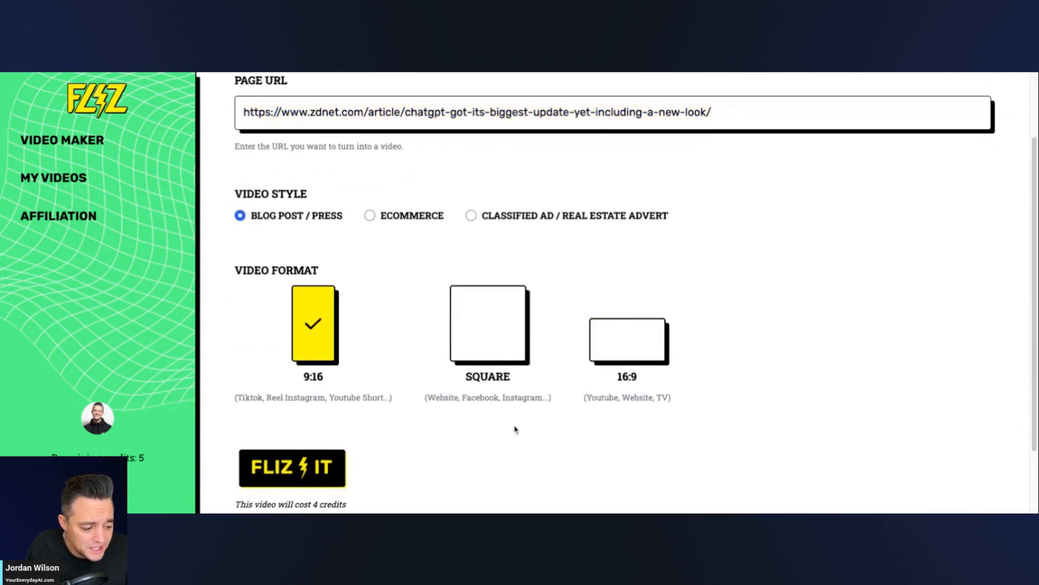
left_click(292, 469)
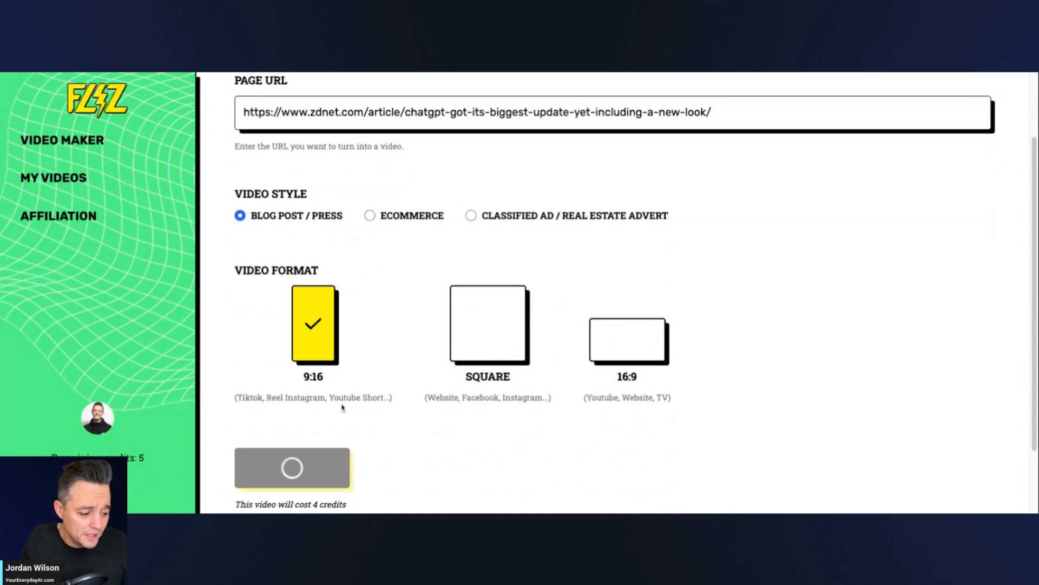
left_click(292, 468)
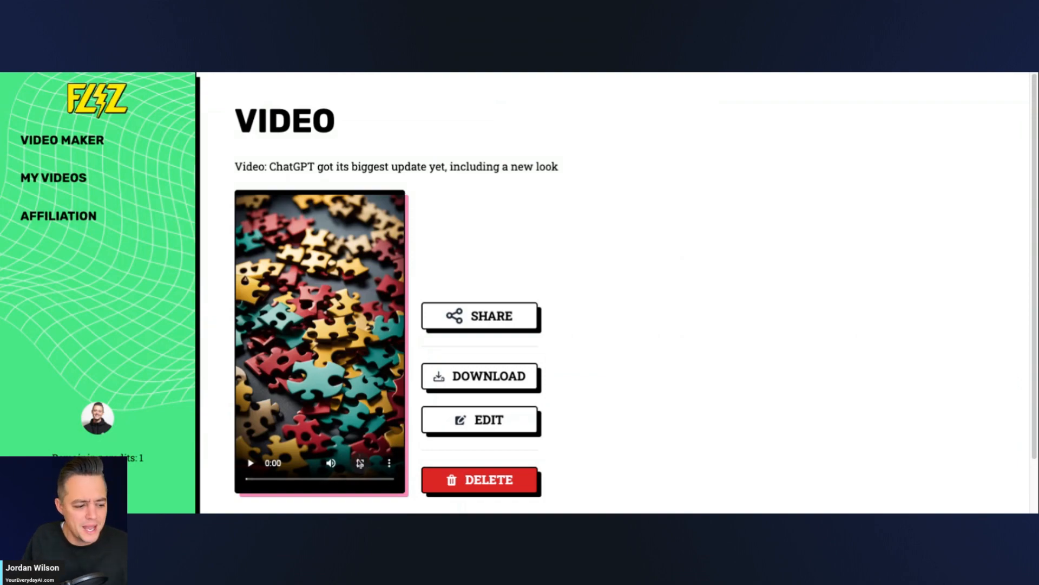
Play the ChatGPT update video and skip ahead to about one minute.
left_click(359, 463)
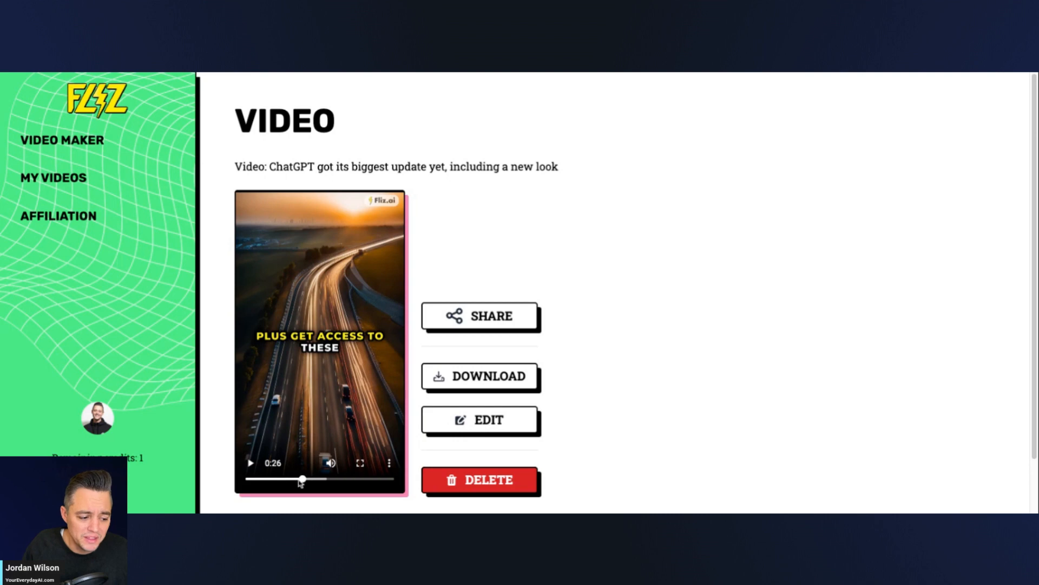
left_click(249, 462)
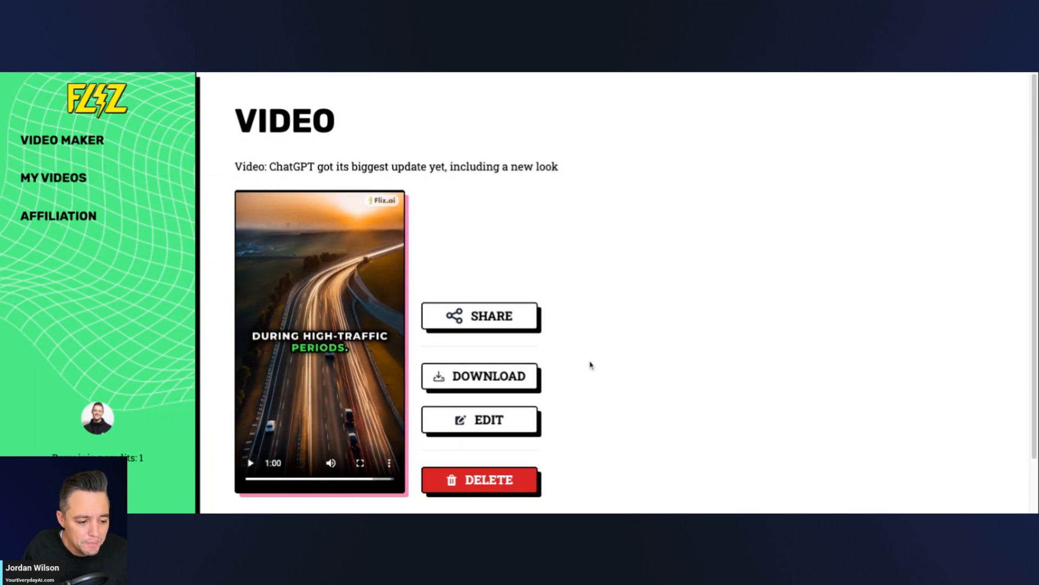
Open the ChatGPT-update video's Edit Video page and scroll through settings to the tenth sentence.
left_click(480, 420)
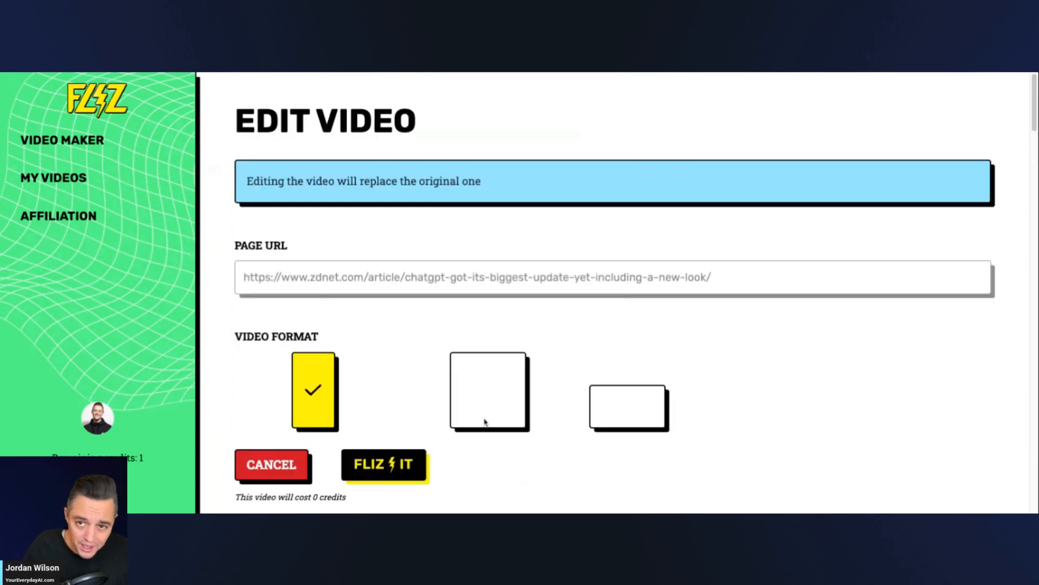
mouse_move(378, 257)
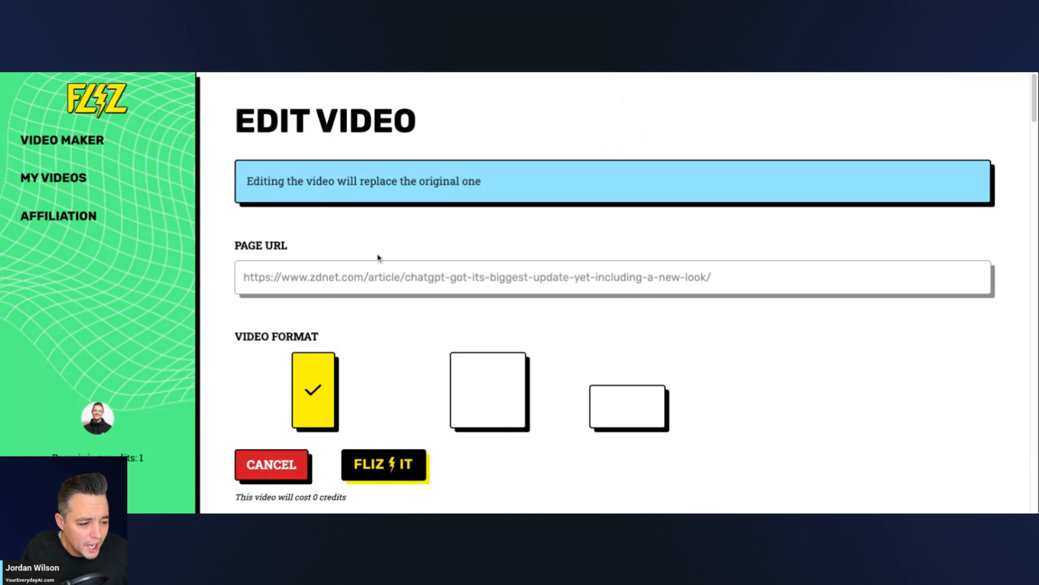
scroll("down", 3)
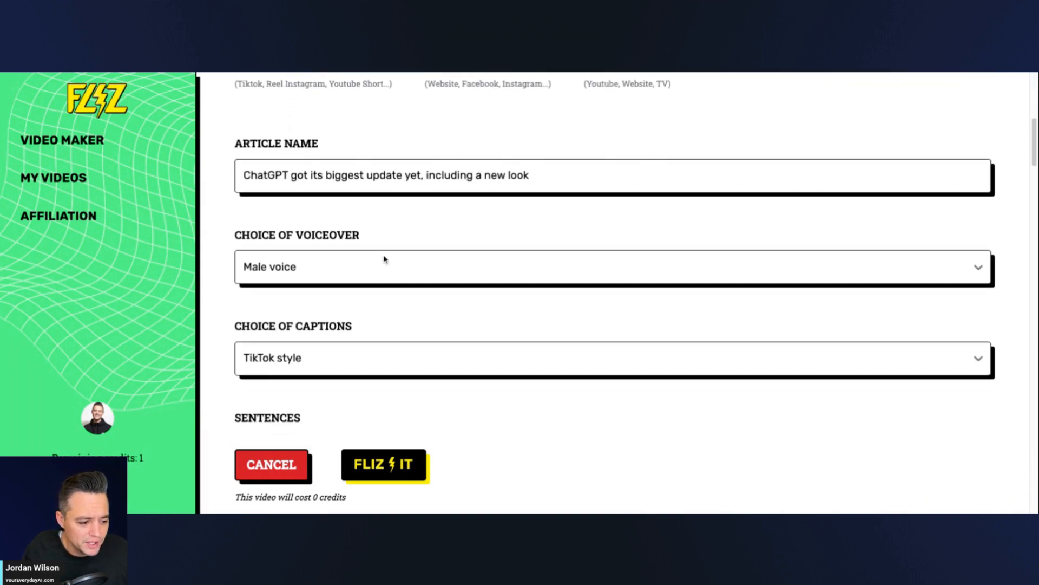
scroll("down", 3)
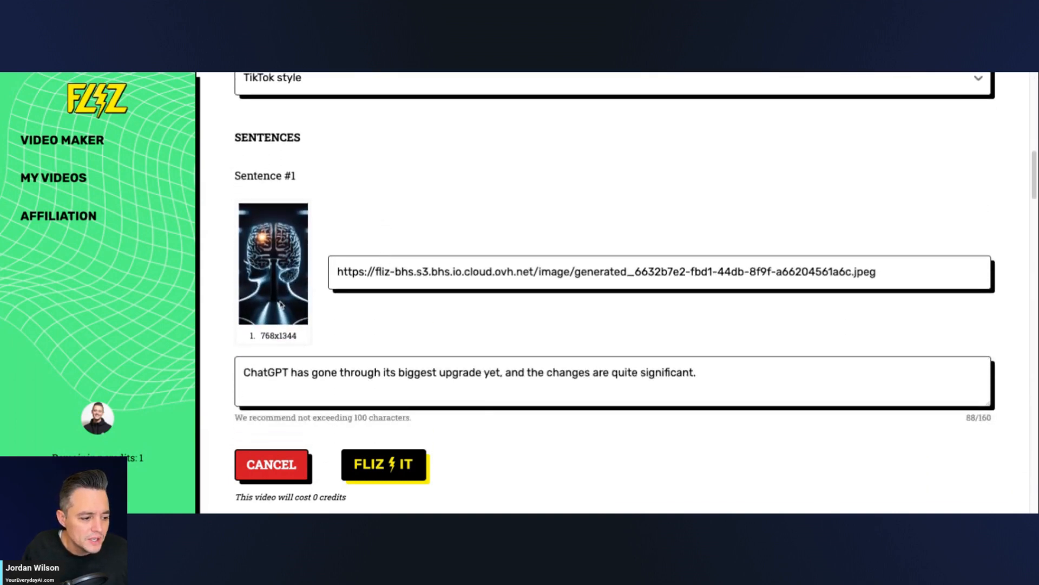
mouse_move(422, 226)
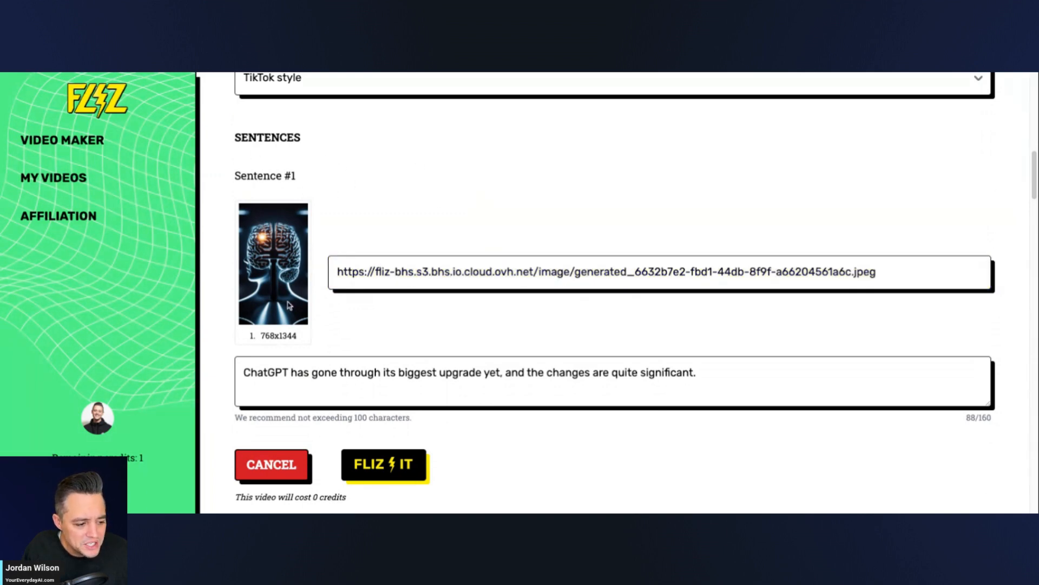
scroll("down", 3)
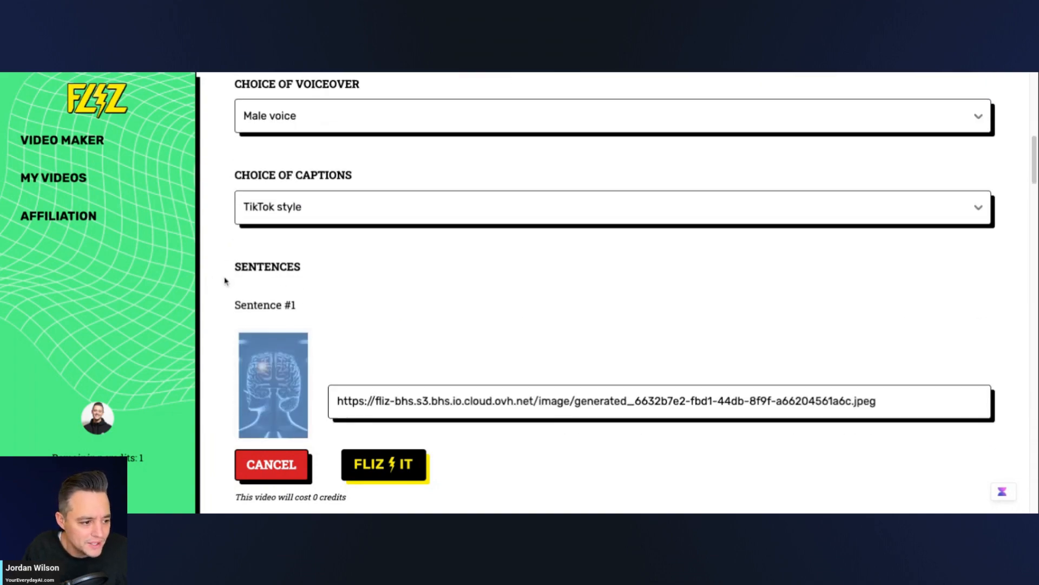
scroll("down", 3)
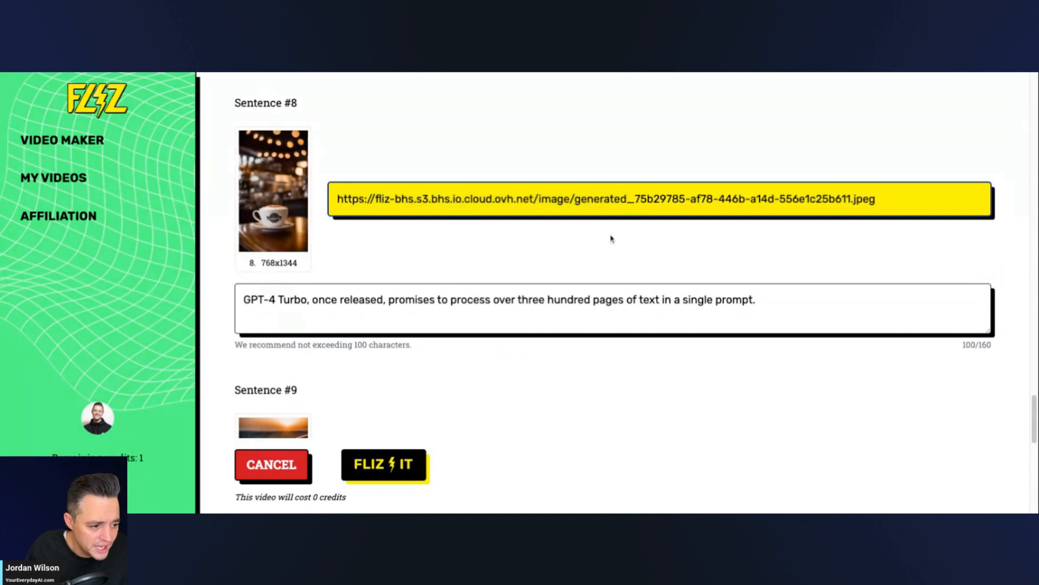
scroll("down", 3)
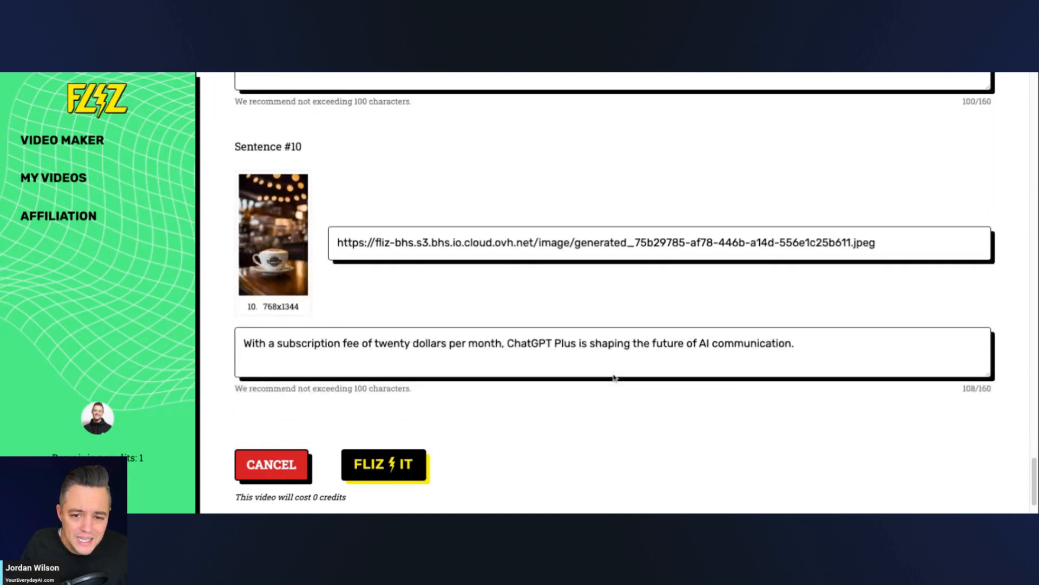